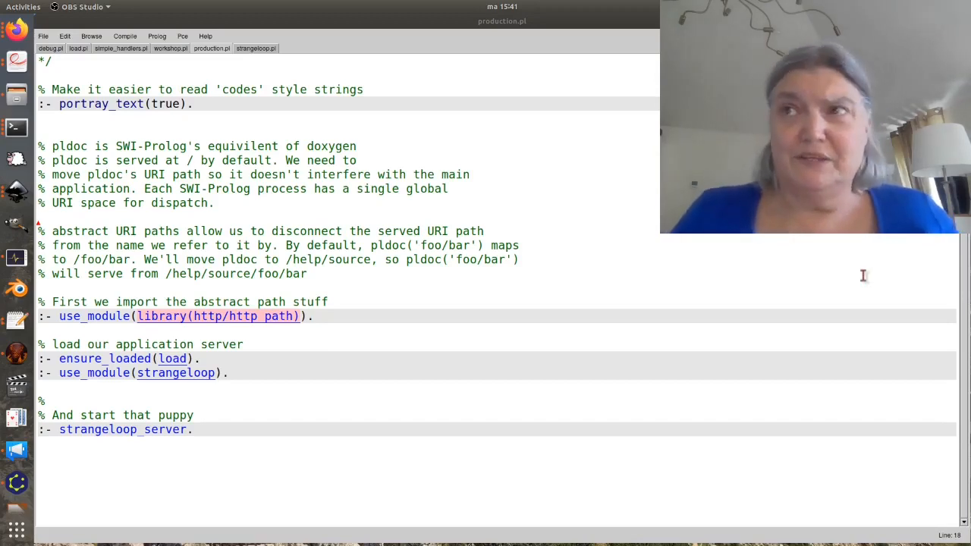
mouse_move(878, 256)
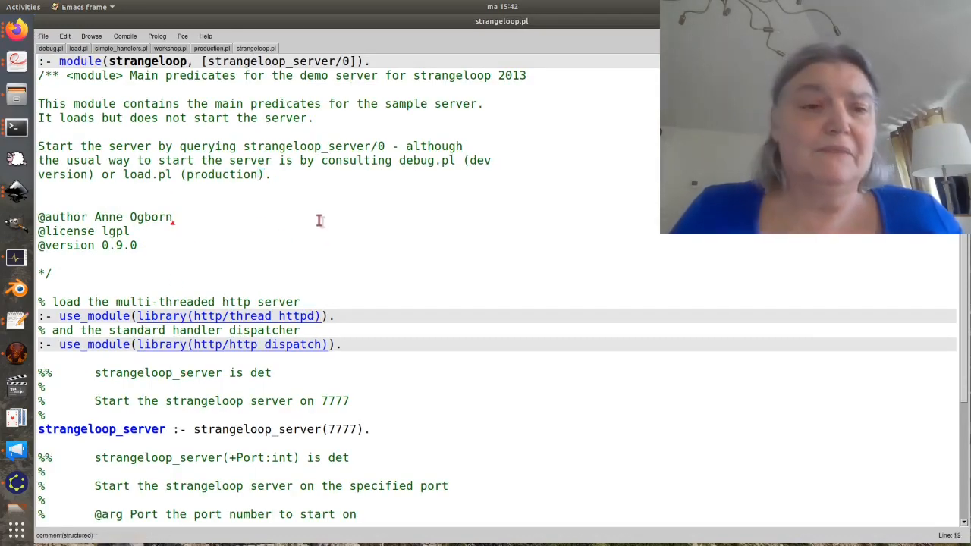
- Scroll past strangeloop.pl's server predicates and switch to debug.pl's pldoc startup directives
scroll(down, 3)
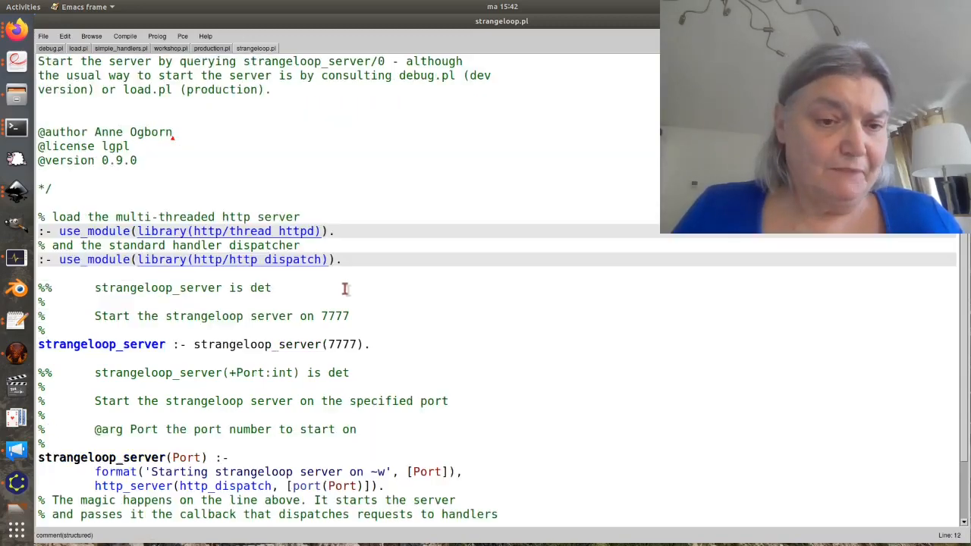
click(371, 344)
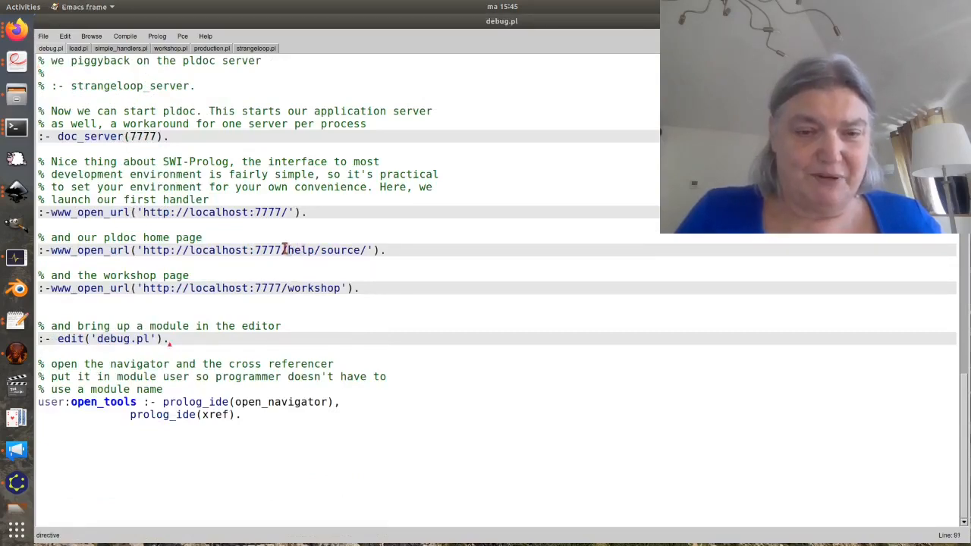
drag(283, 250, 367, 250)
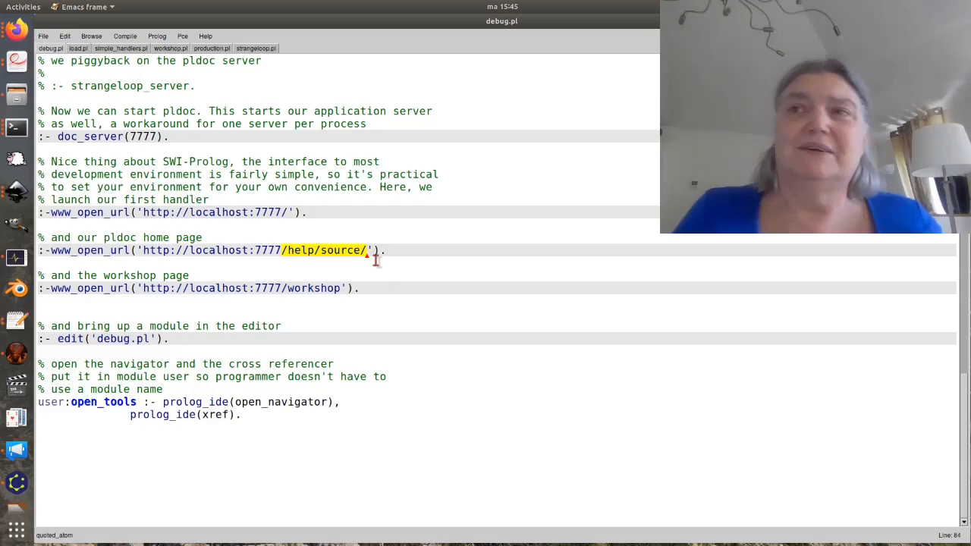
mouse_move(373, 268)
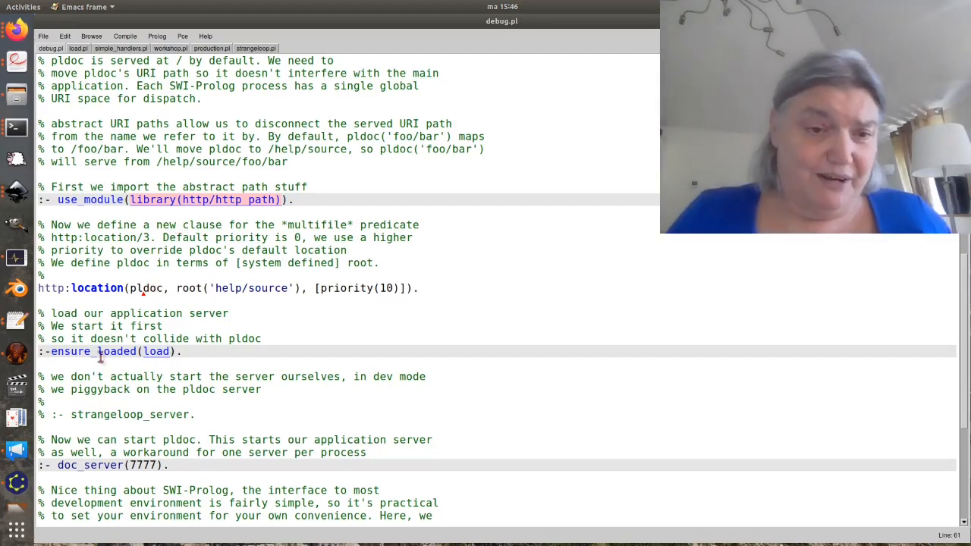
double_click(145, 289)
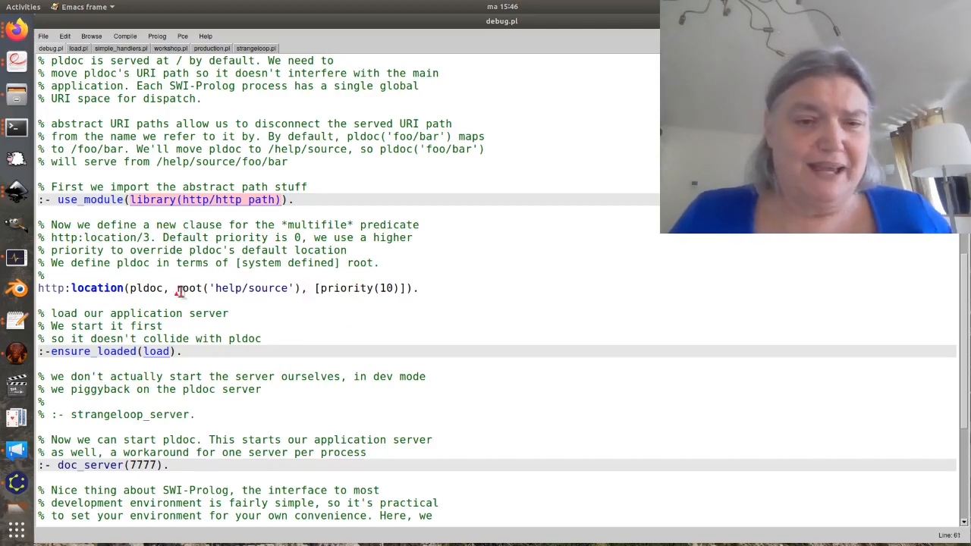
drag(175, 289, 297, 288)
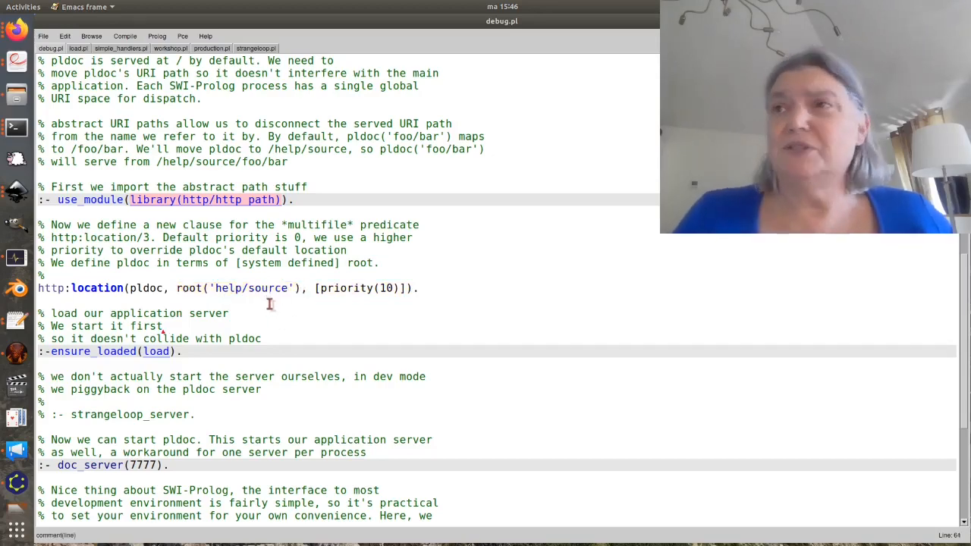
scroll(down, 3)
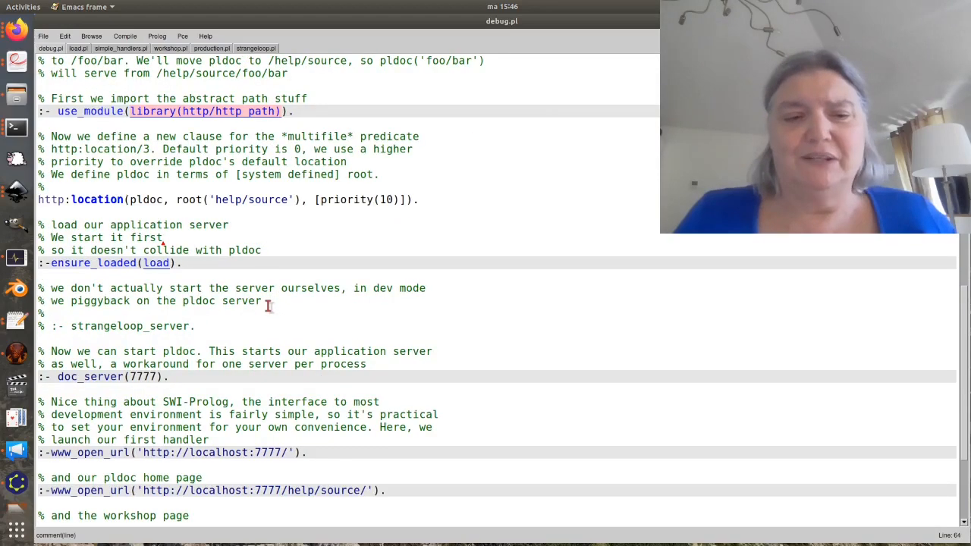
scroll(down, 3)
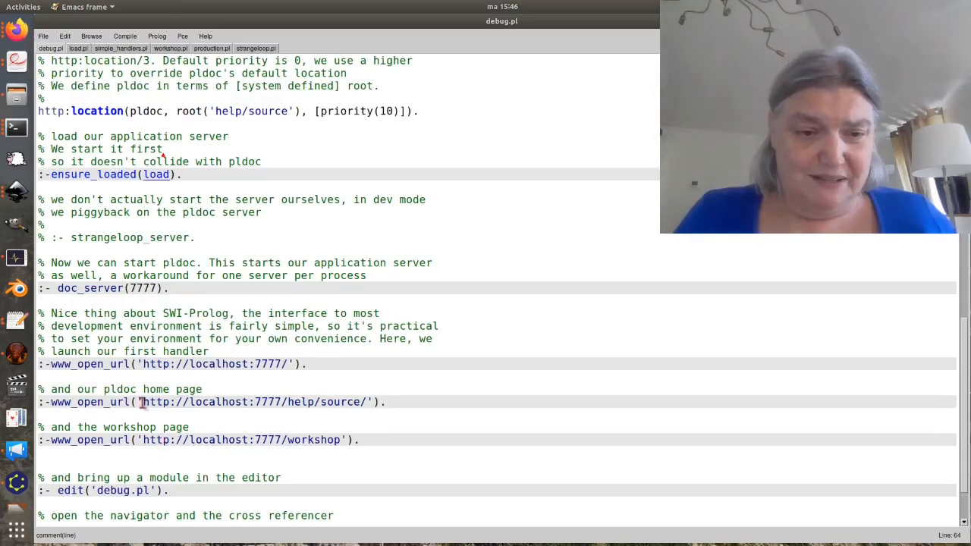
double_click(258, 402)
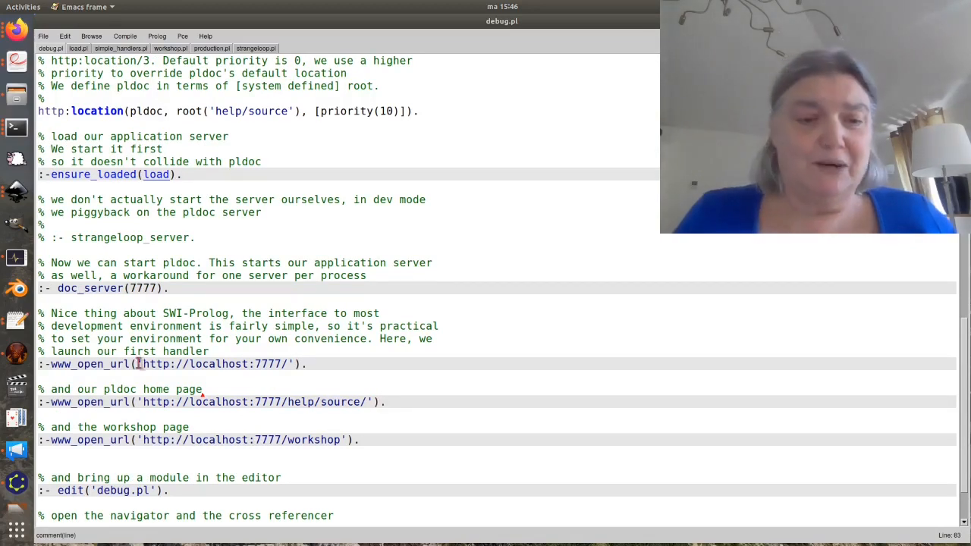
drag(140, 364, 287, 364)
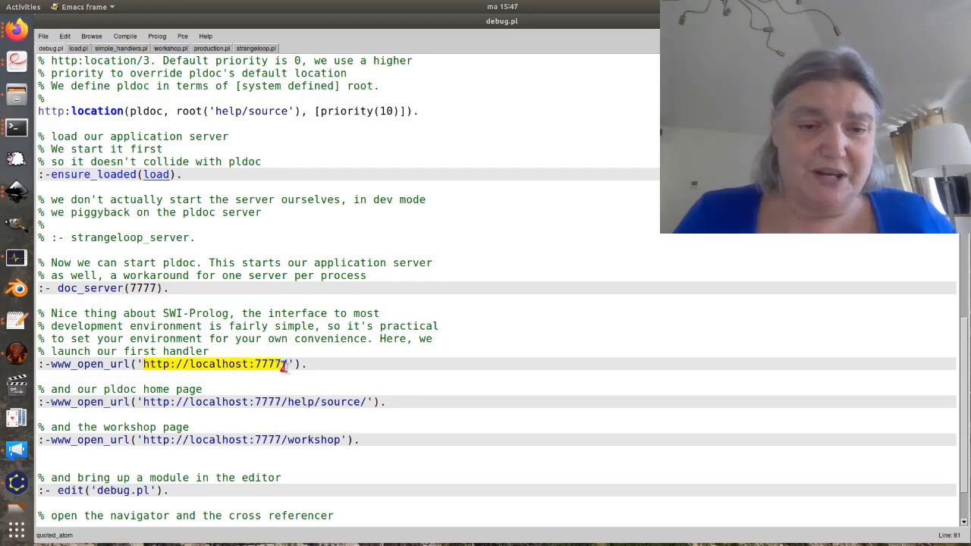